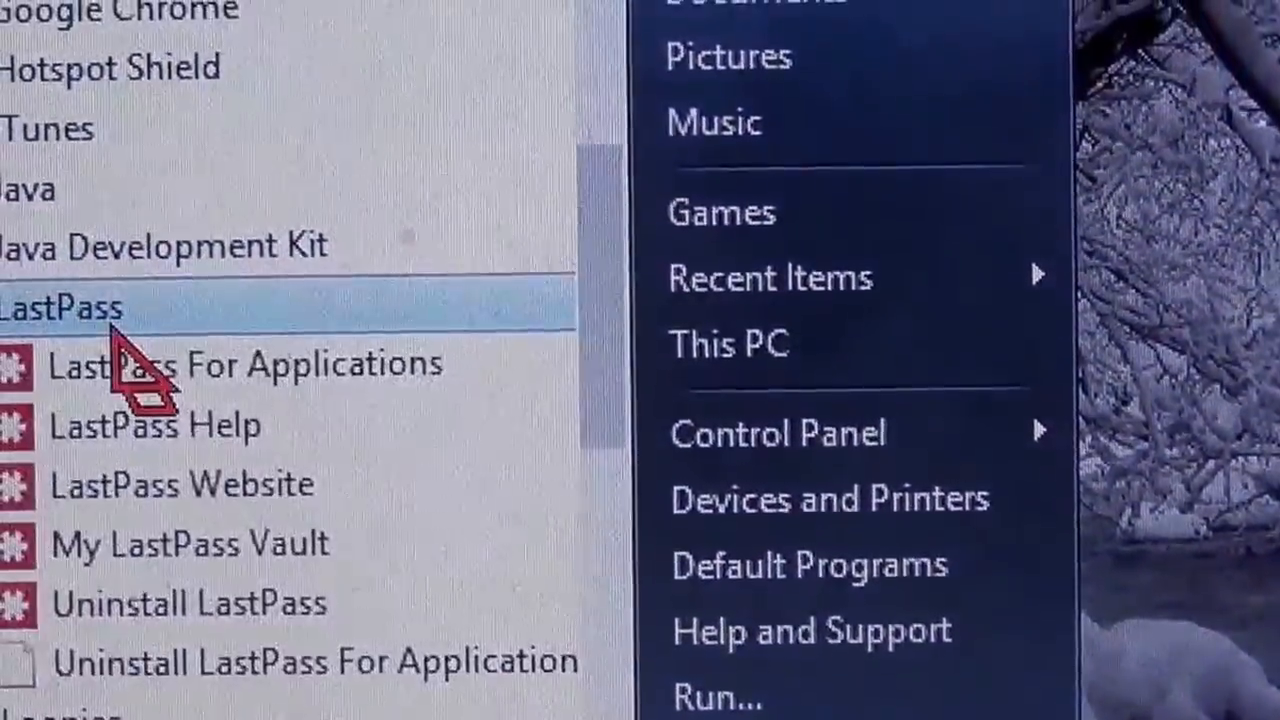
Launch My LastPass Vault from the Start Menu's LastPass folder.
left_click(189, 543)
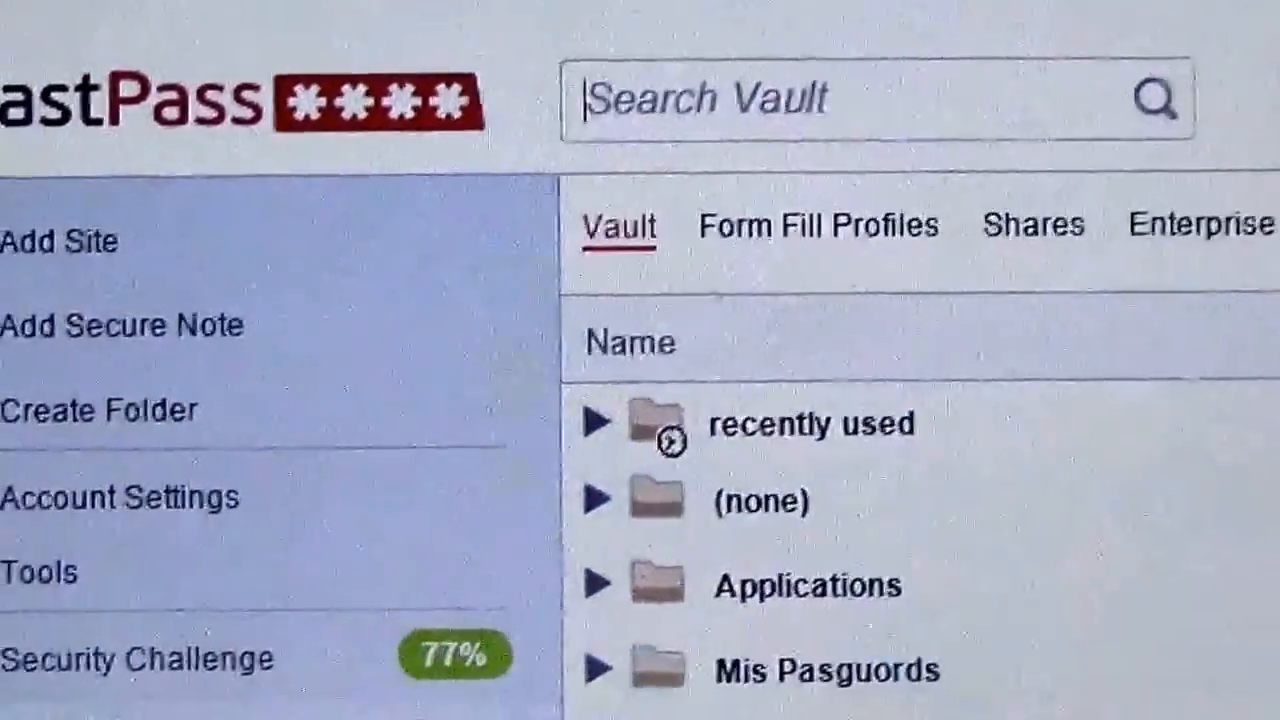
Open Account Settings from the vault sidebar to reach the Multifactor Options.
scroll("down", 3)
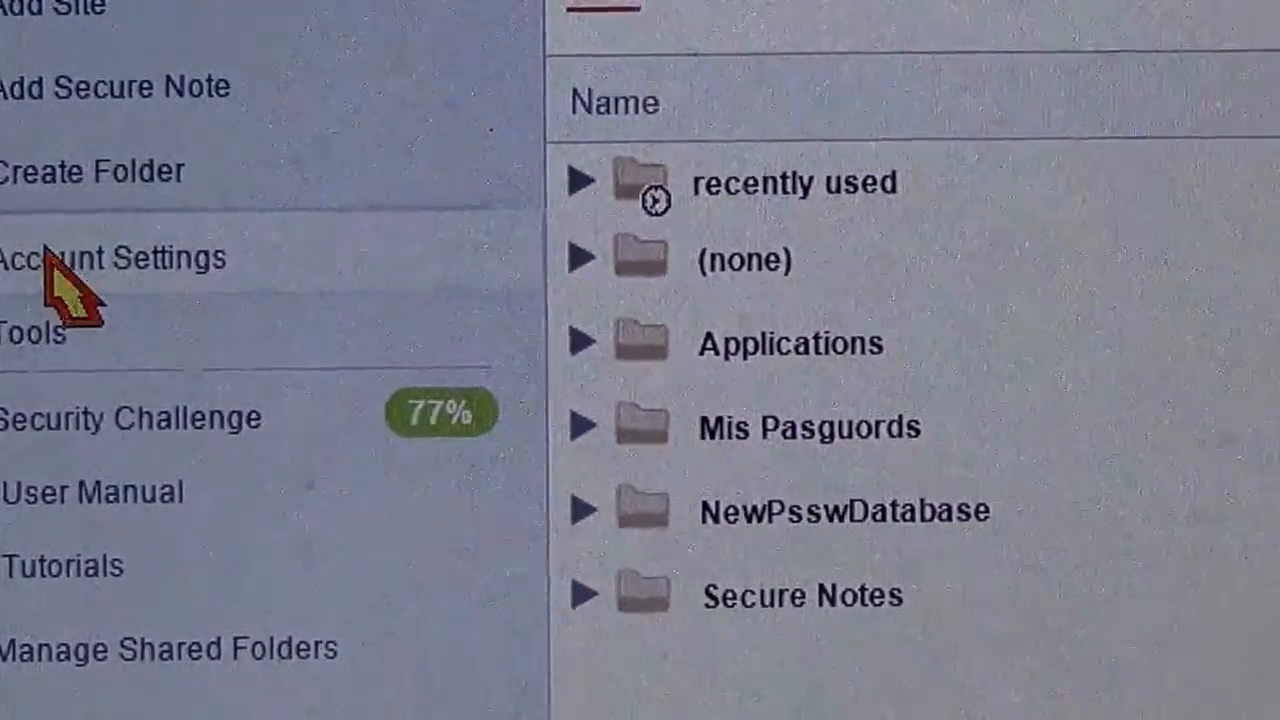
left_click(114, 257)
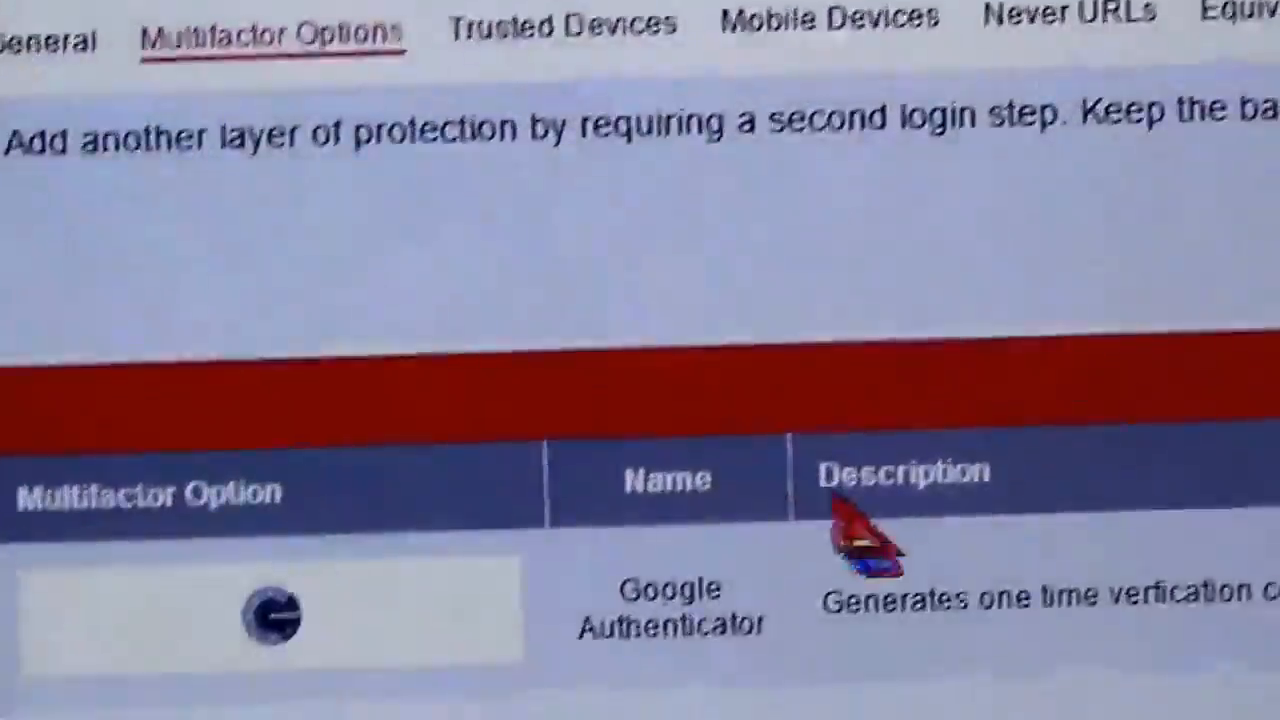
scroll("down", 3)
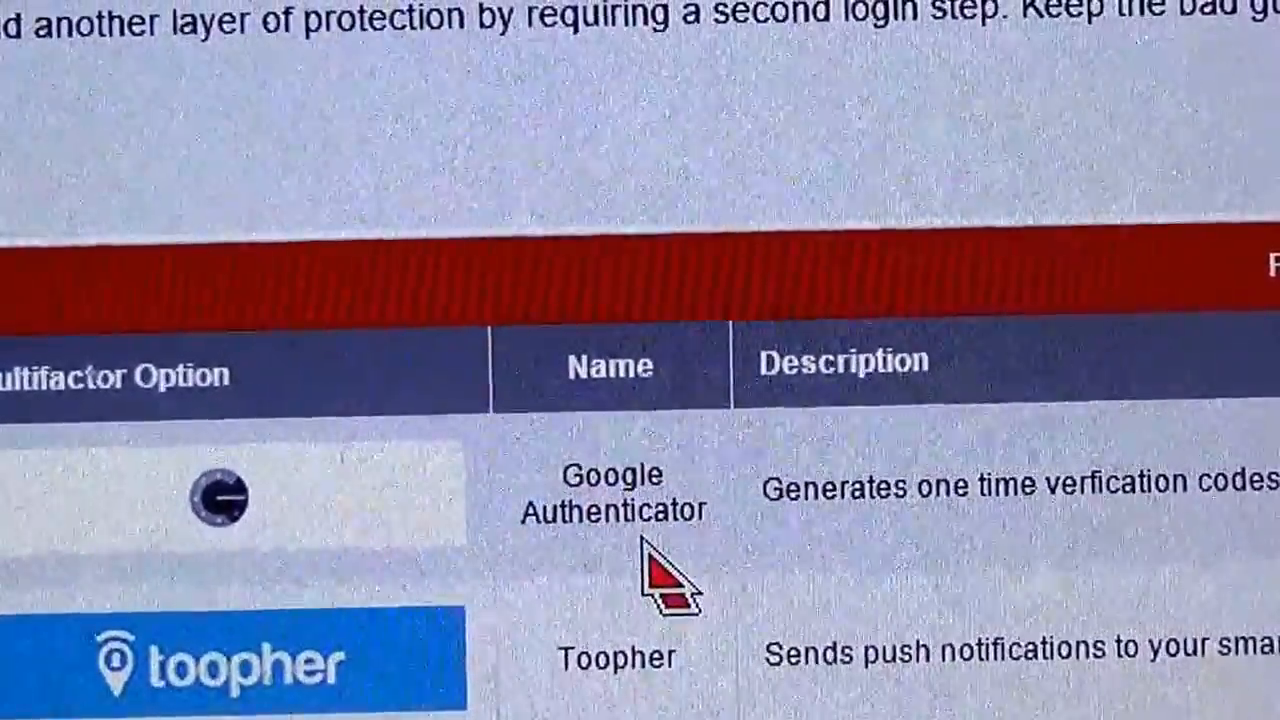
scroll("up", 3)
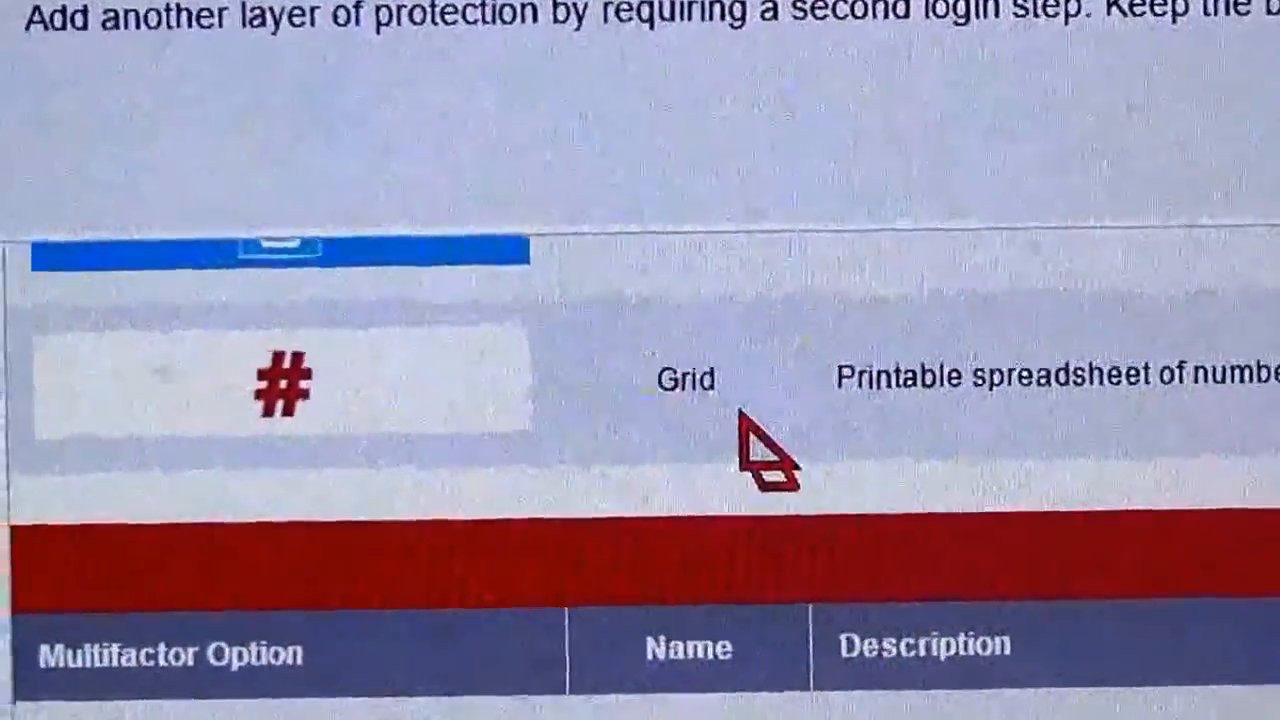
scroll("down", 3)
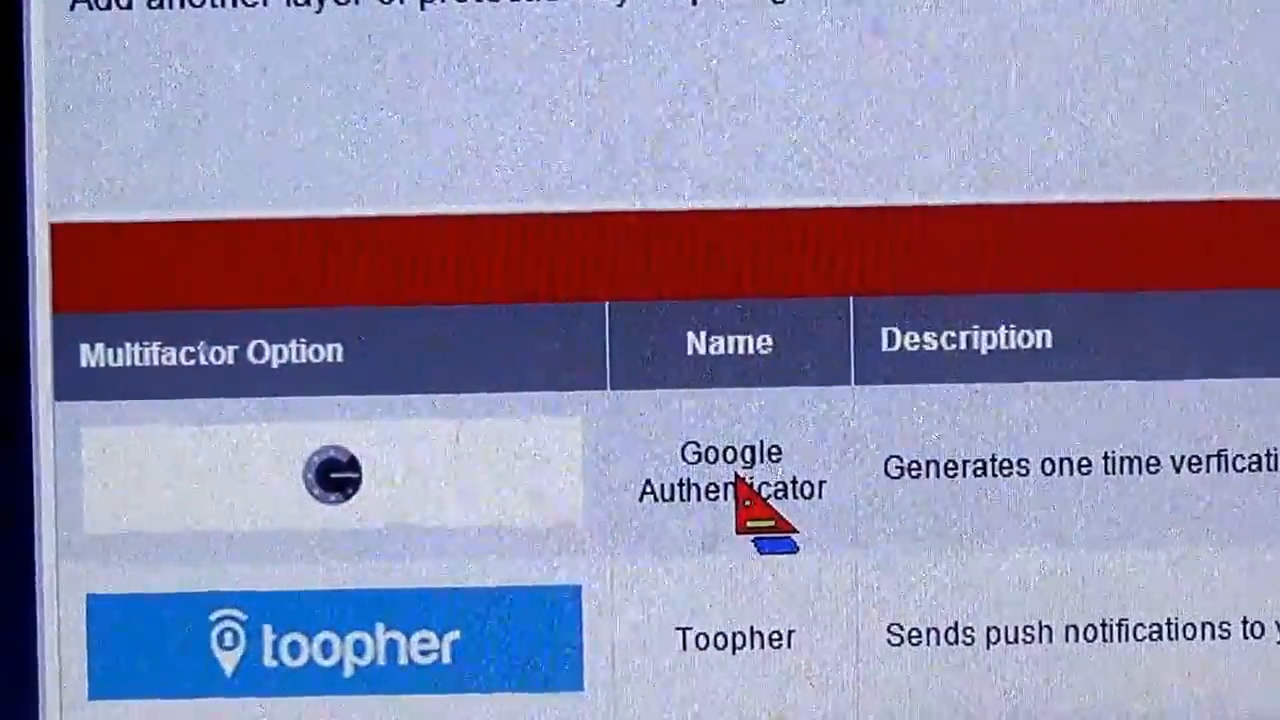
scroll("up", 3)
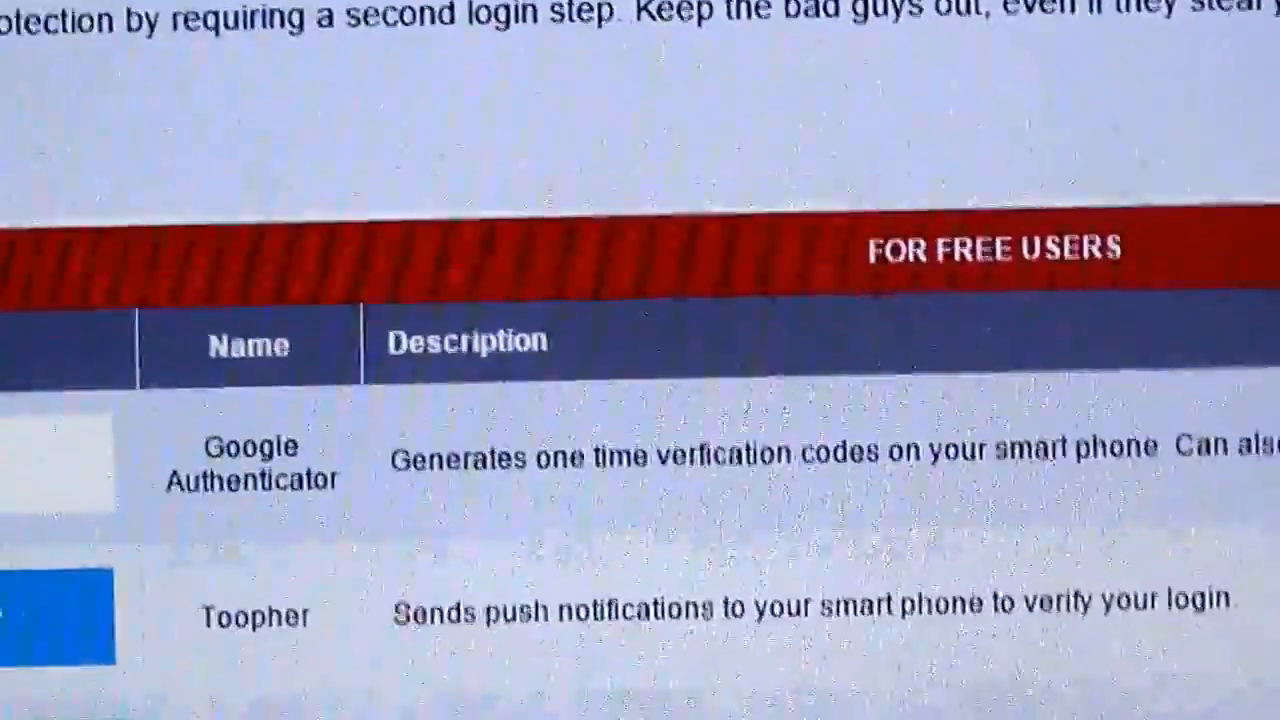
scroll("down", 3)
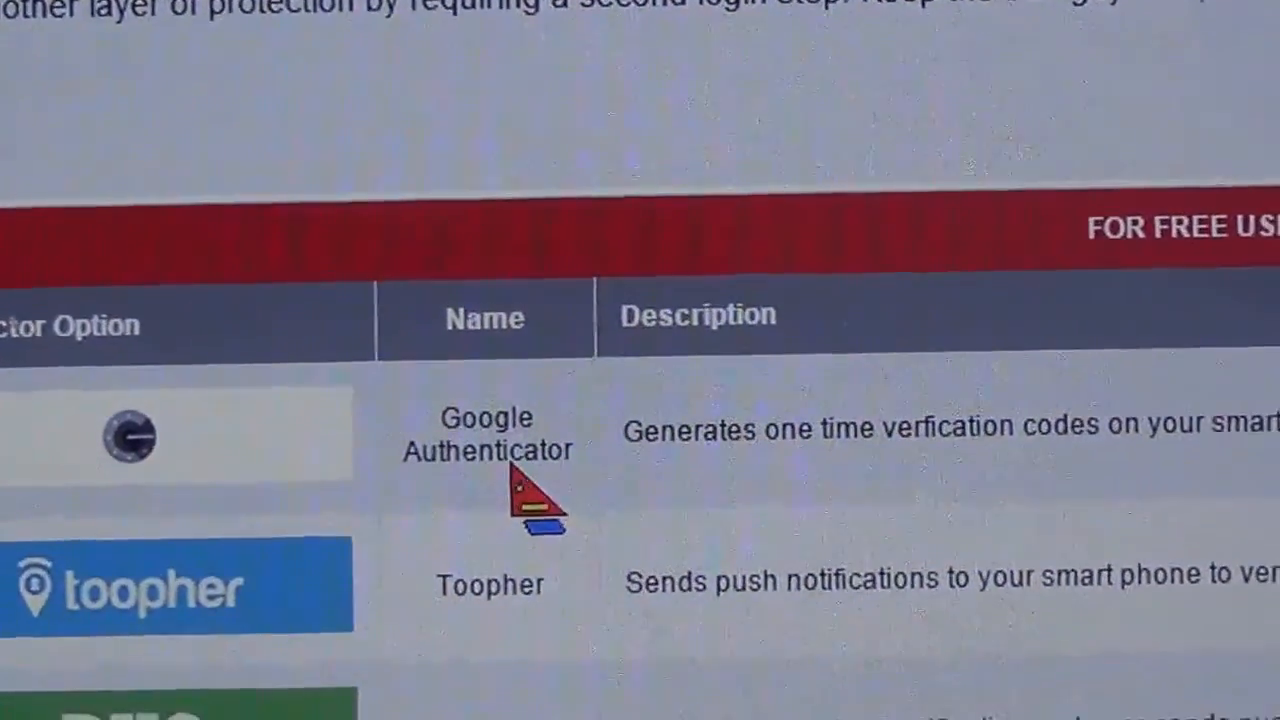
scroll("down", 3)
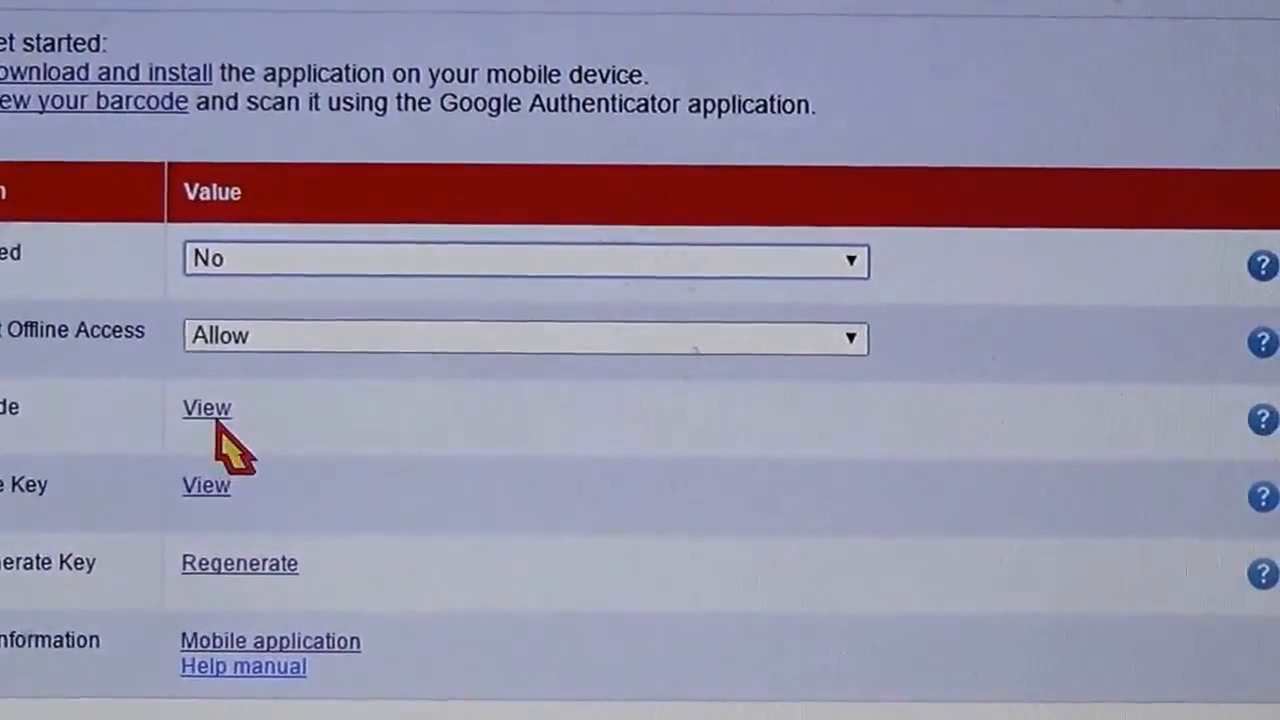
Request the Google Authenticator barcode via its View link.
left_click(206, 408)
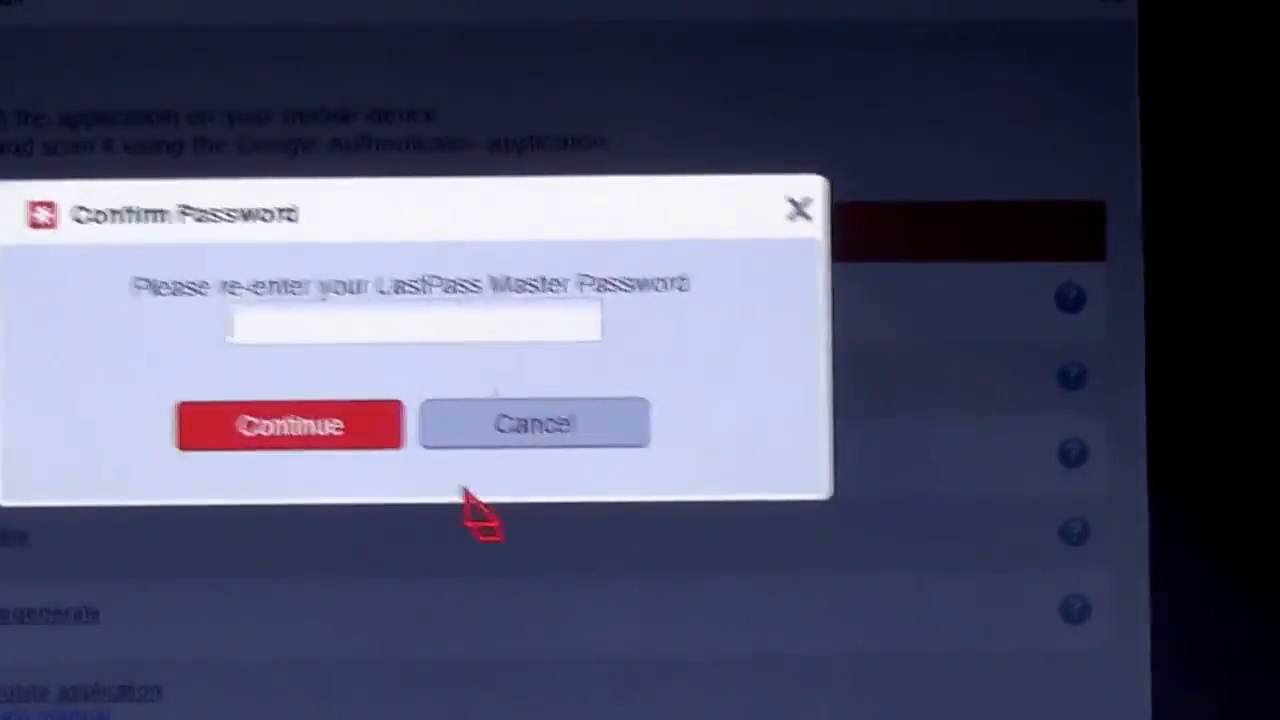
Dismiss the master password prompt and return to the Google Authenticator settings.
left_click(290, 424)
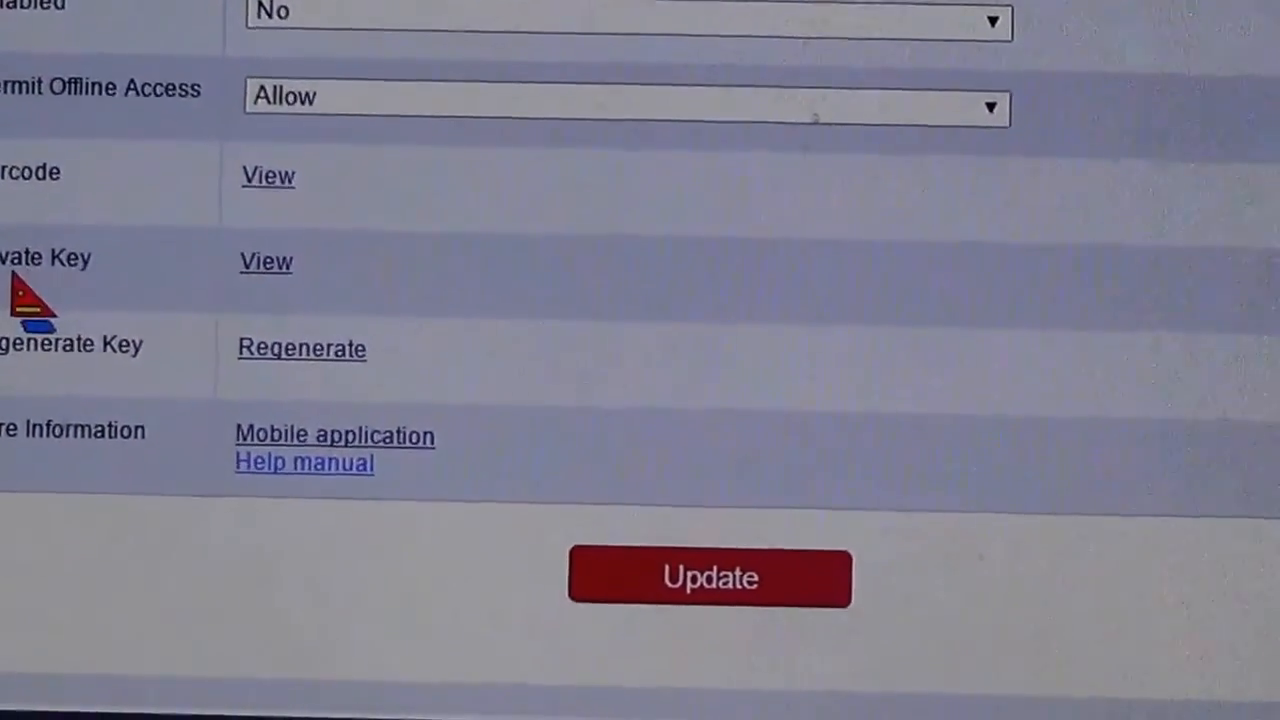
Save Google Authenticator as Enabled: Yes and close the master password confirmation.
left_click(709, 578)
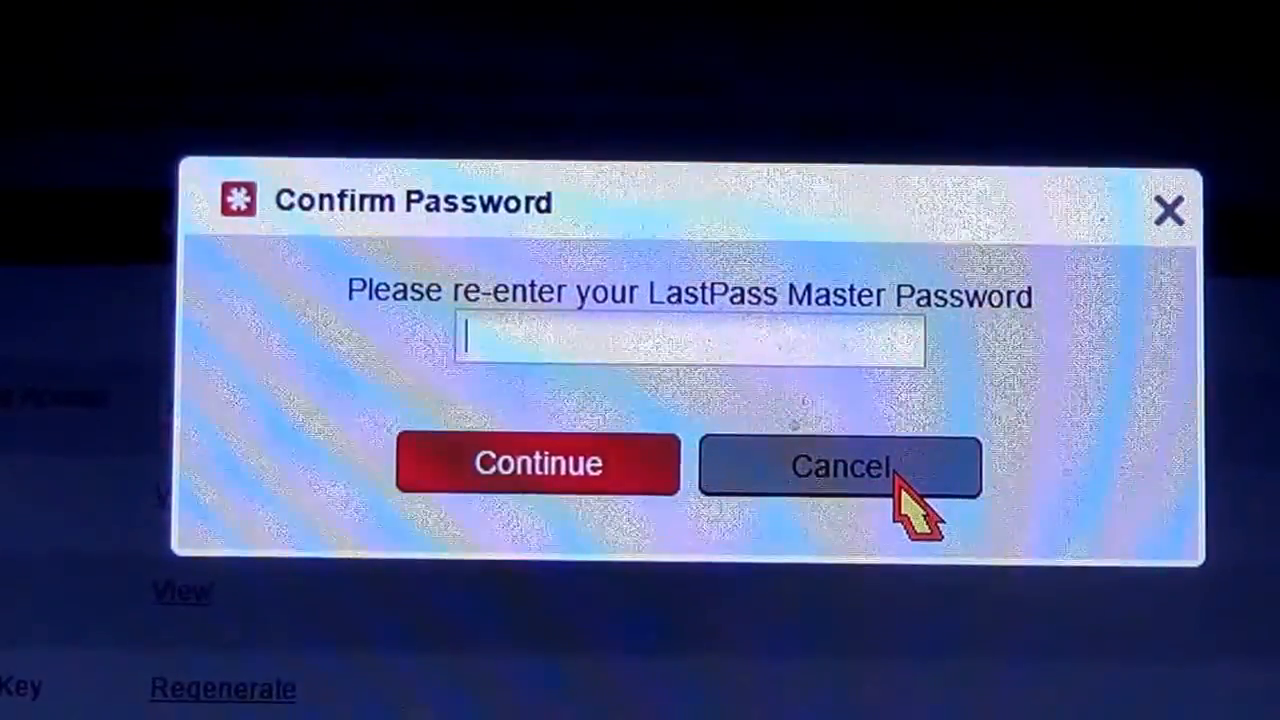
left_click(840, 467)
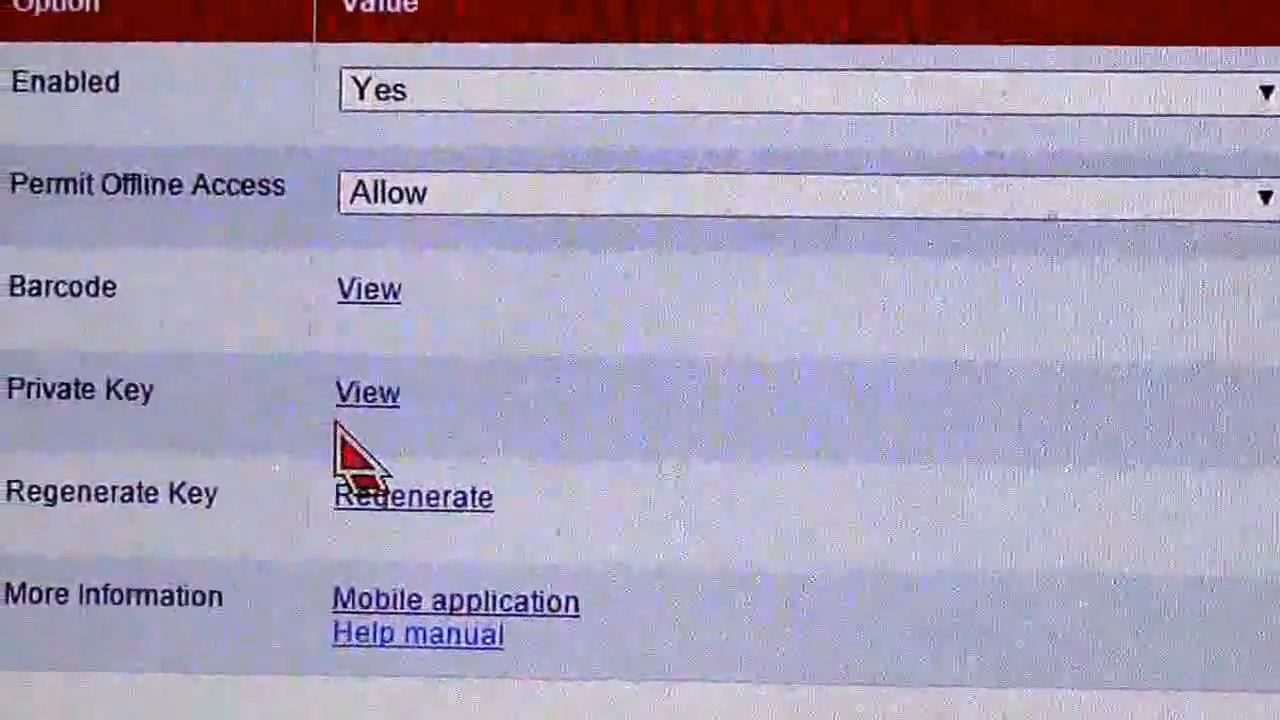
Close the Google Authenticator settings window after reviewing it.
scroll("up", 3)
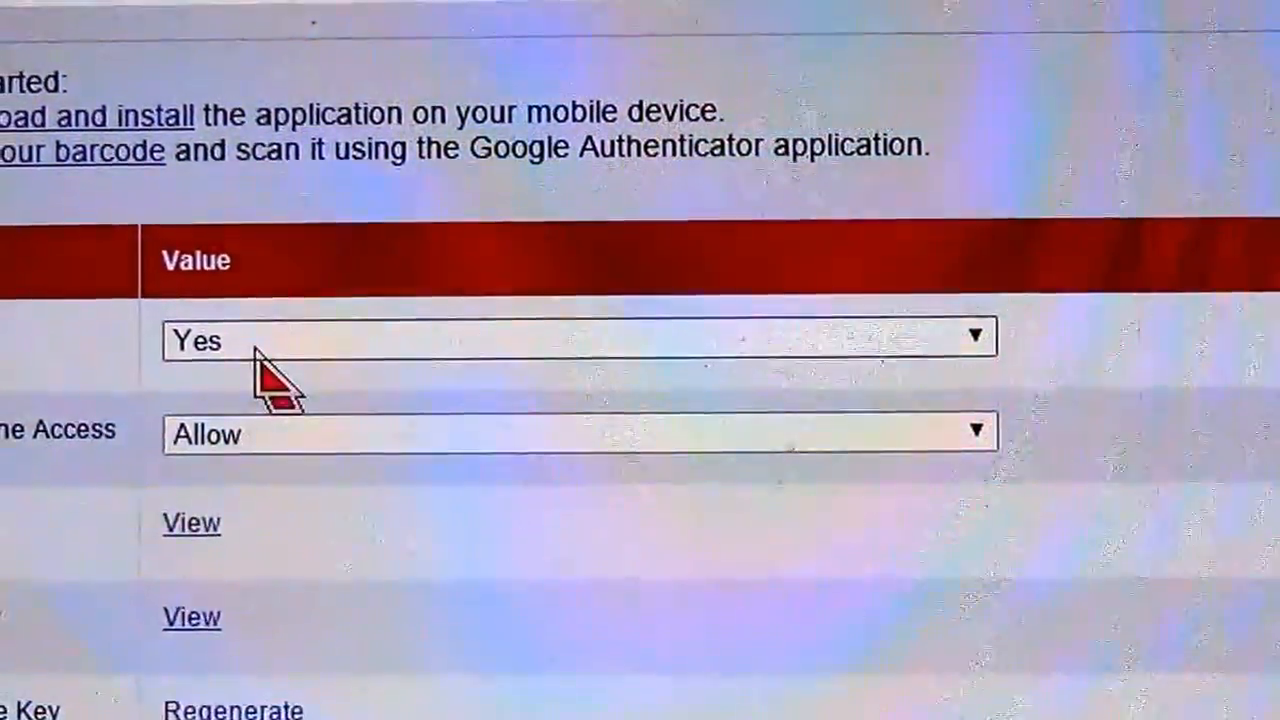
scroll("down", 3)
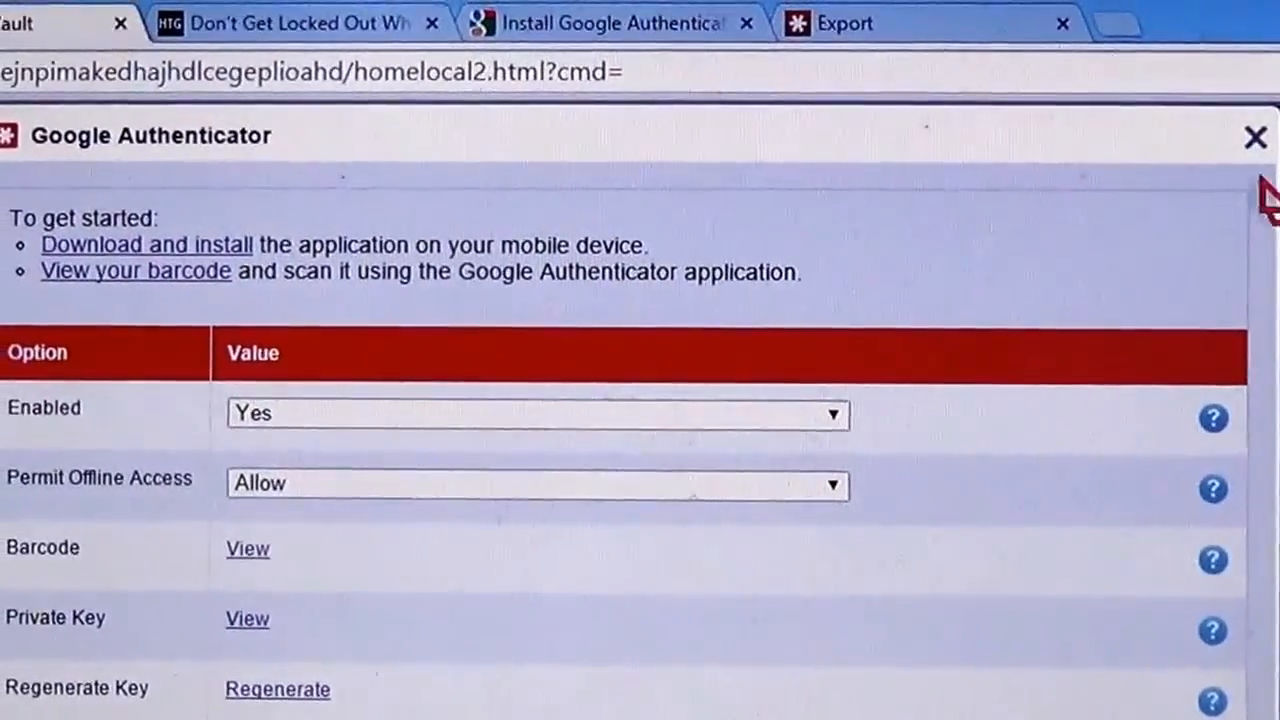
left_click(1256, 137)
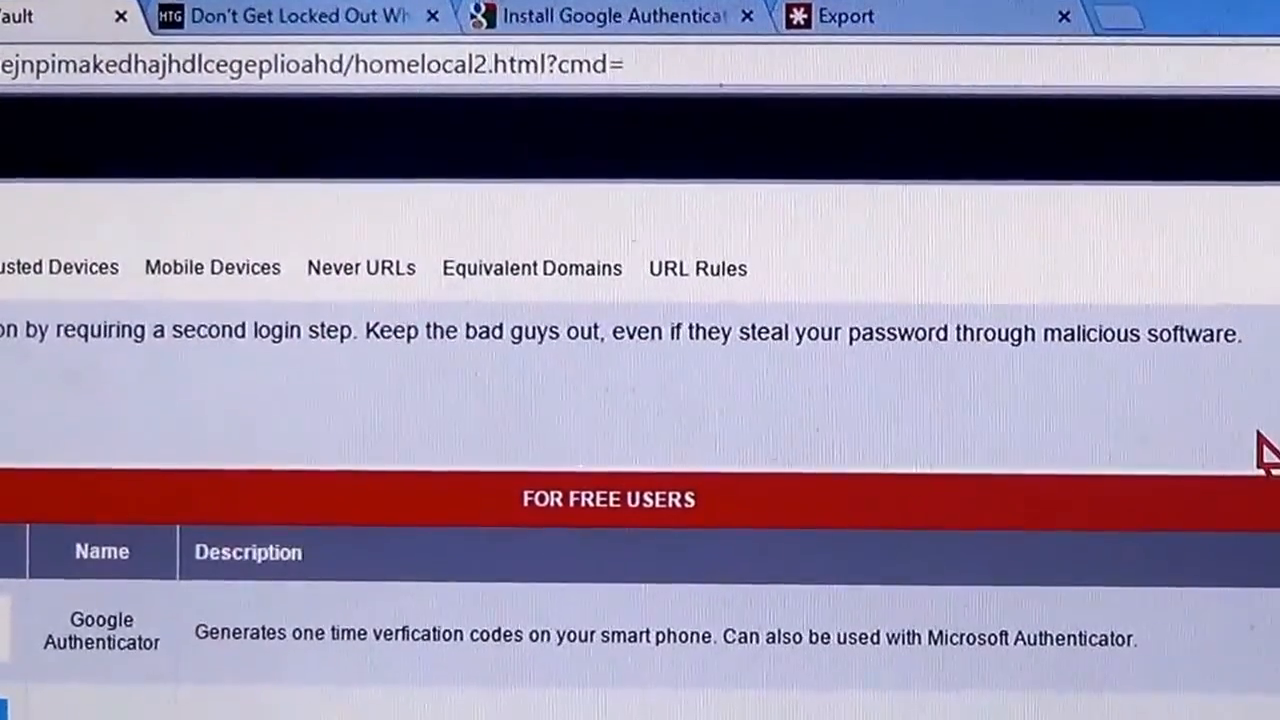
Scroll Account Settings while returning to the vault's folder list.
scroll("down", 3)
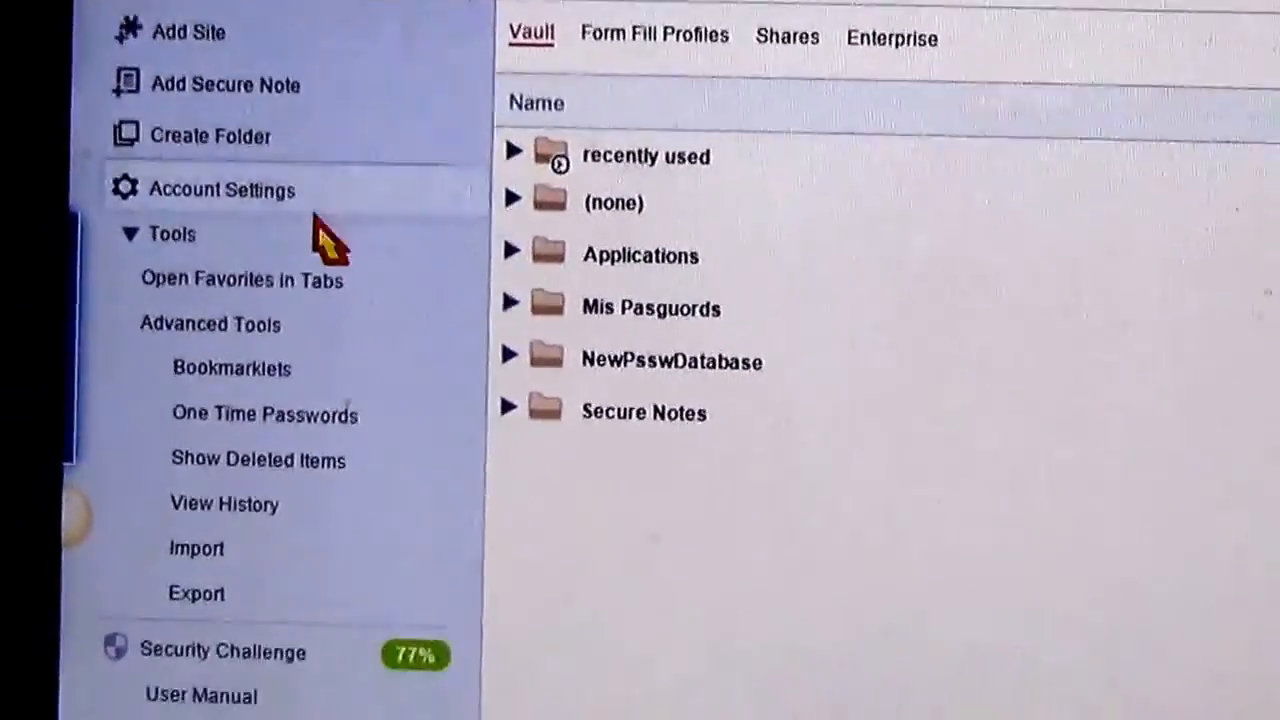
scroll("down", 3)
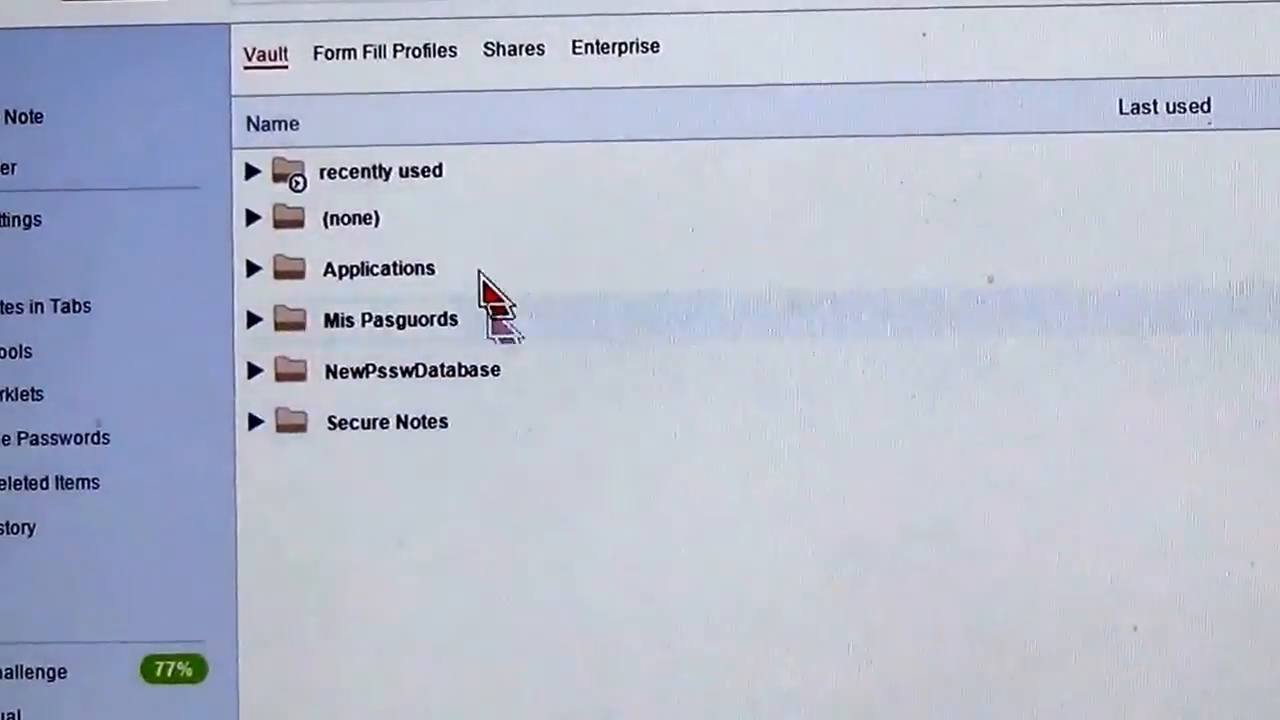
left_click(384, 50)
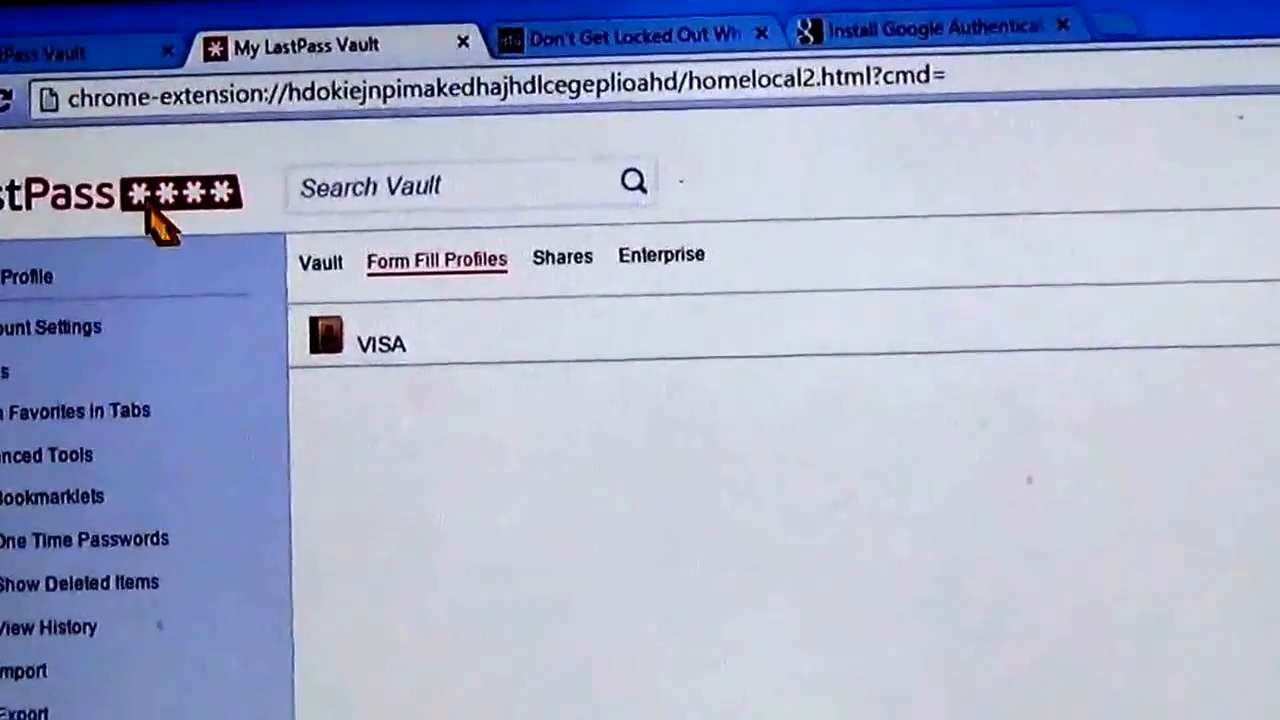
Scroll through the Form Fill Profiles list.
scroll("down", 3)
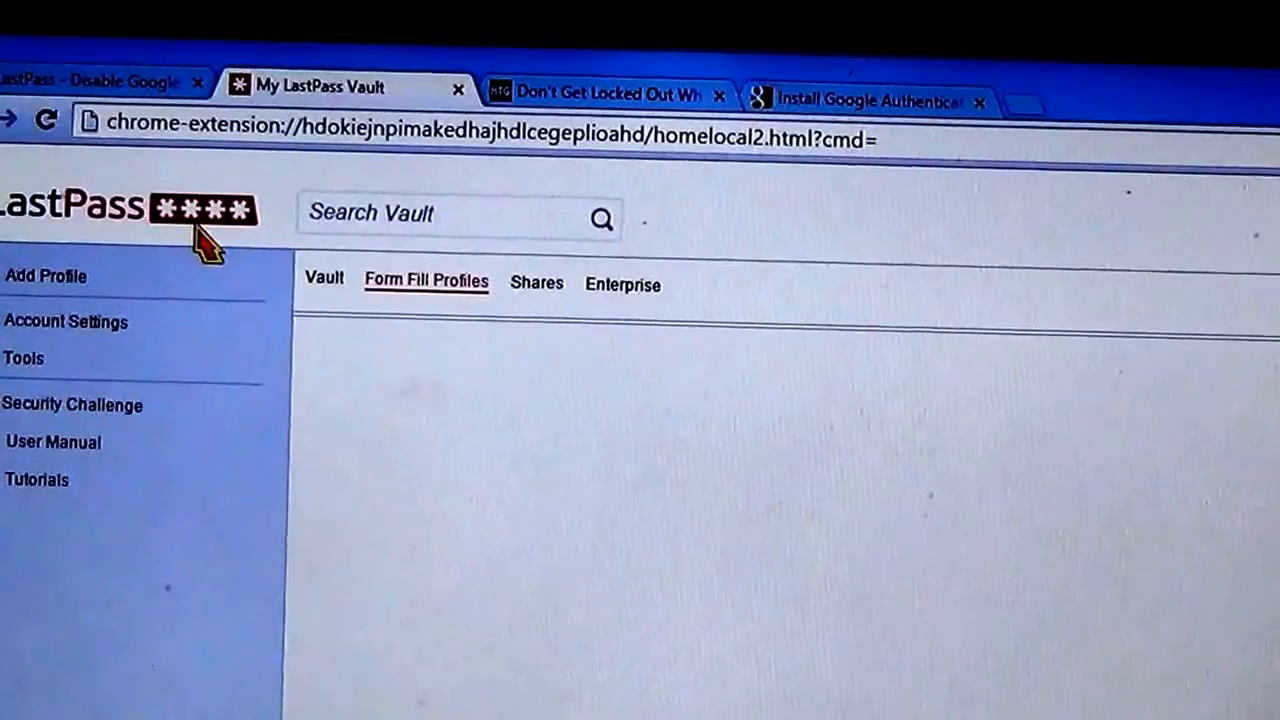
mouse_move(235, 250)
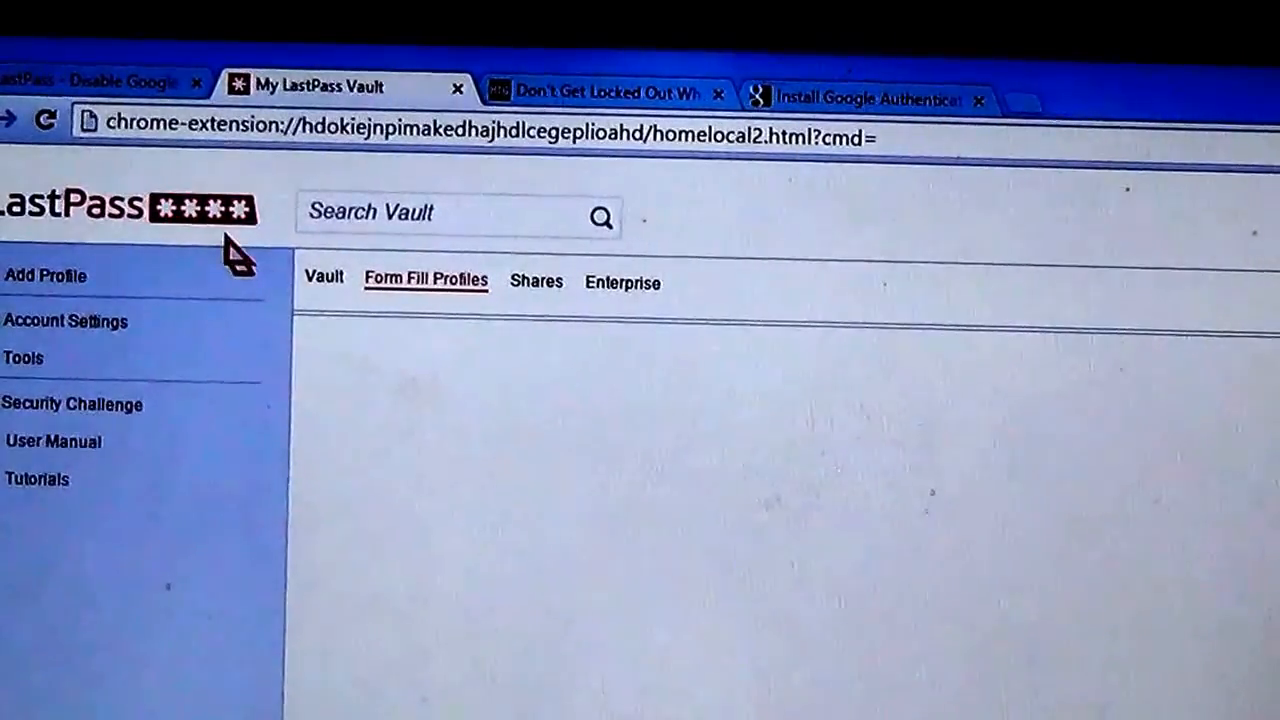